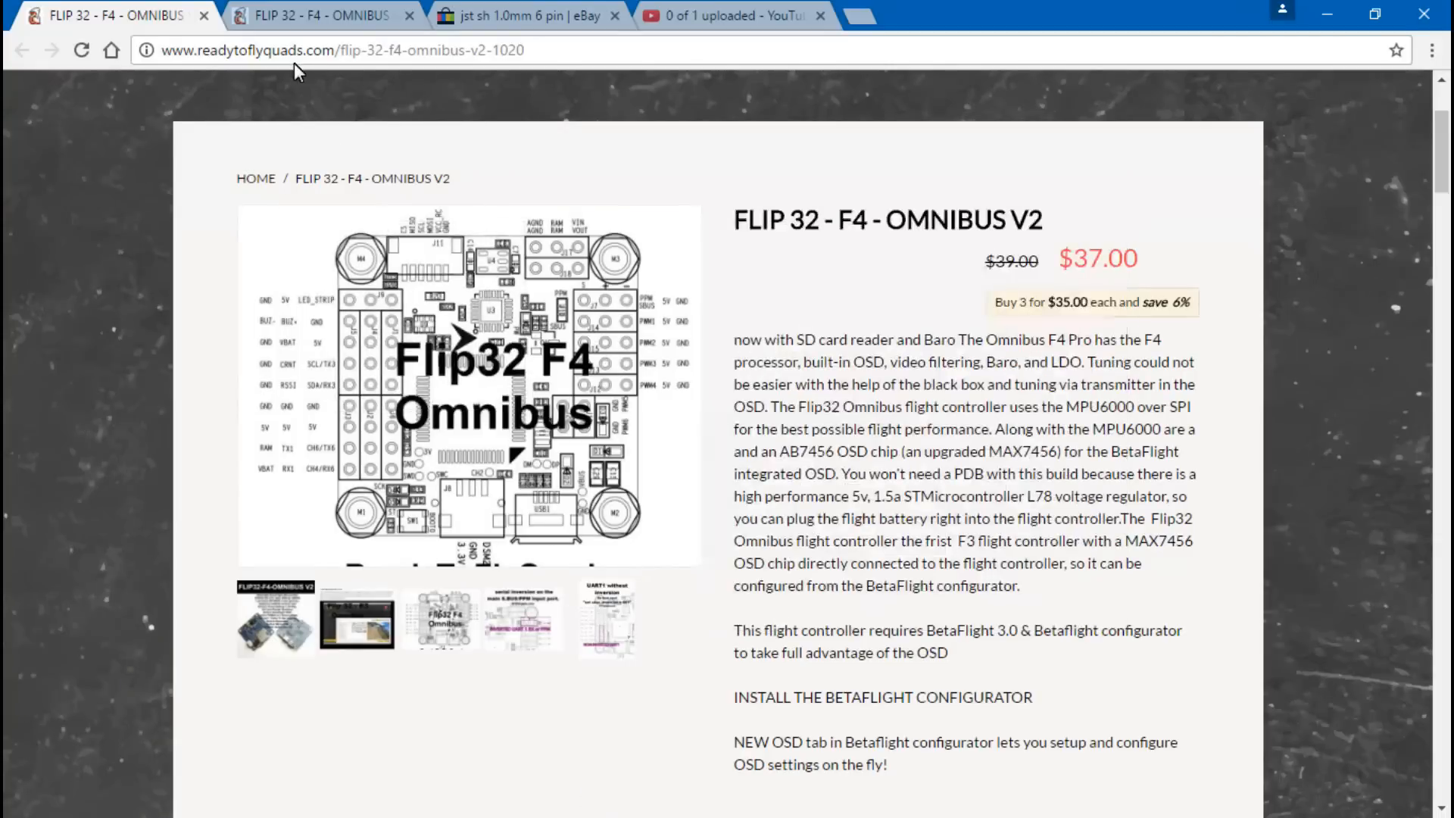
{"action": "mouse_move", "coordinate": [454, 383]}
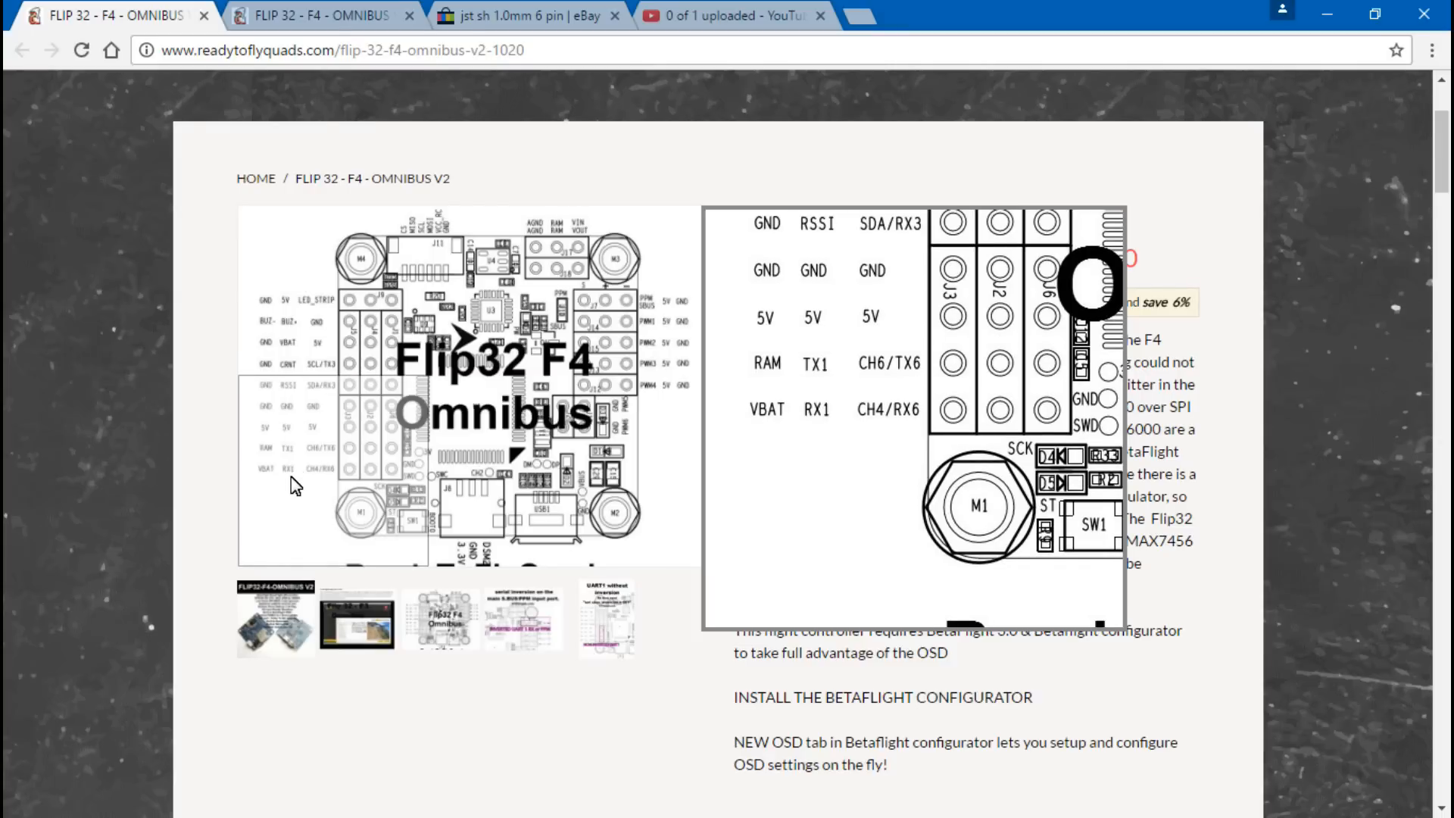
{"action": "mouse_move", "coordinate": [327, 484]}
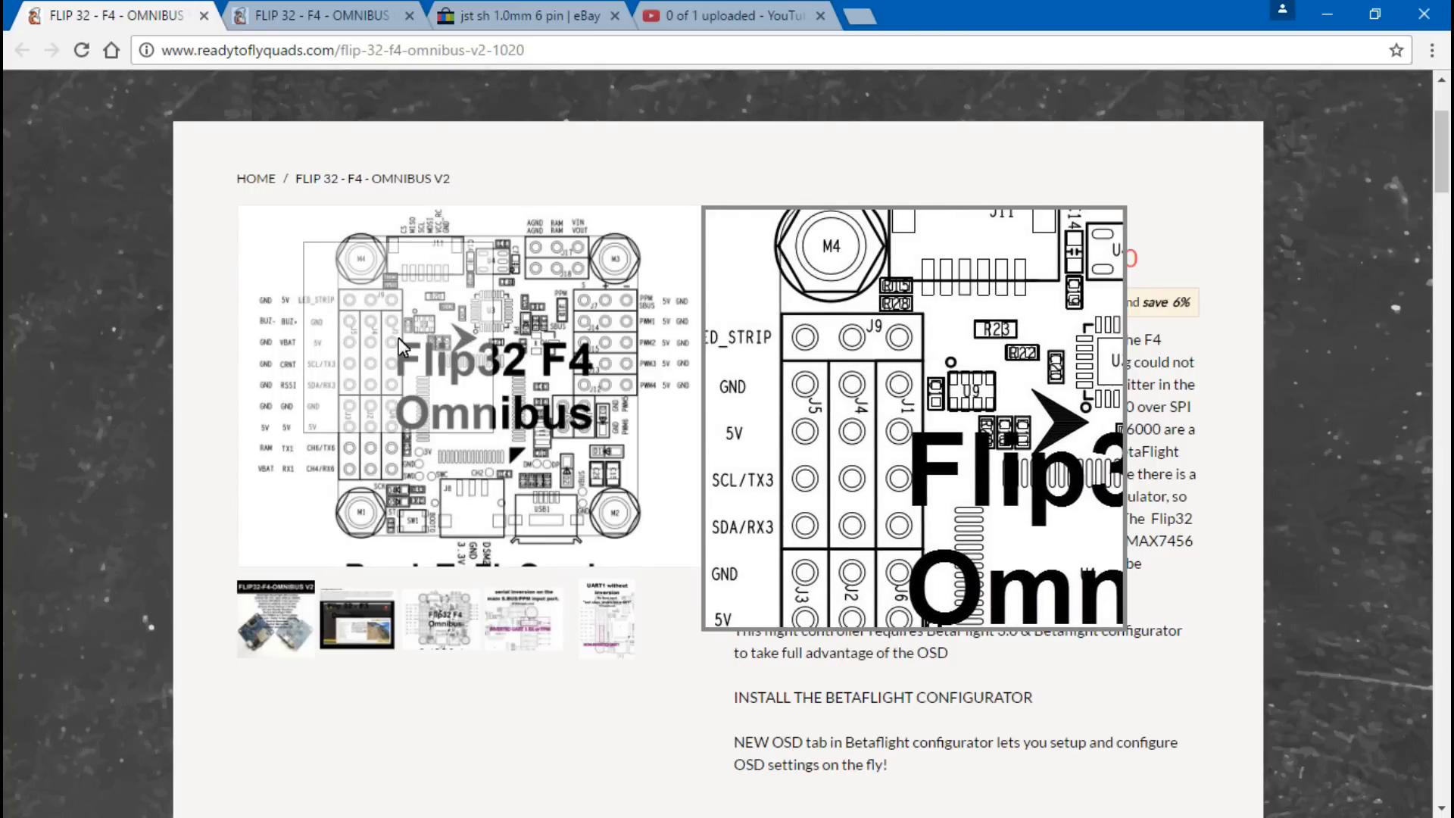
Step: Switch to the Flip32 F4 Omnibus V2 Pro product page tab
{"action": "left_click", "coordinate": [315, 15]}
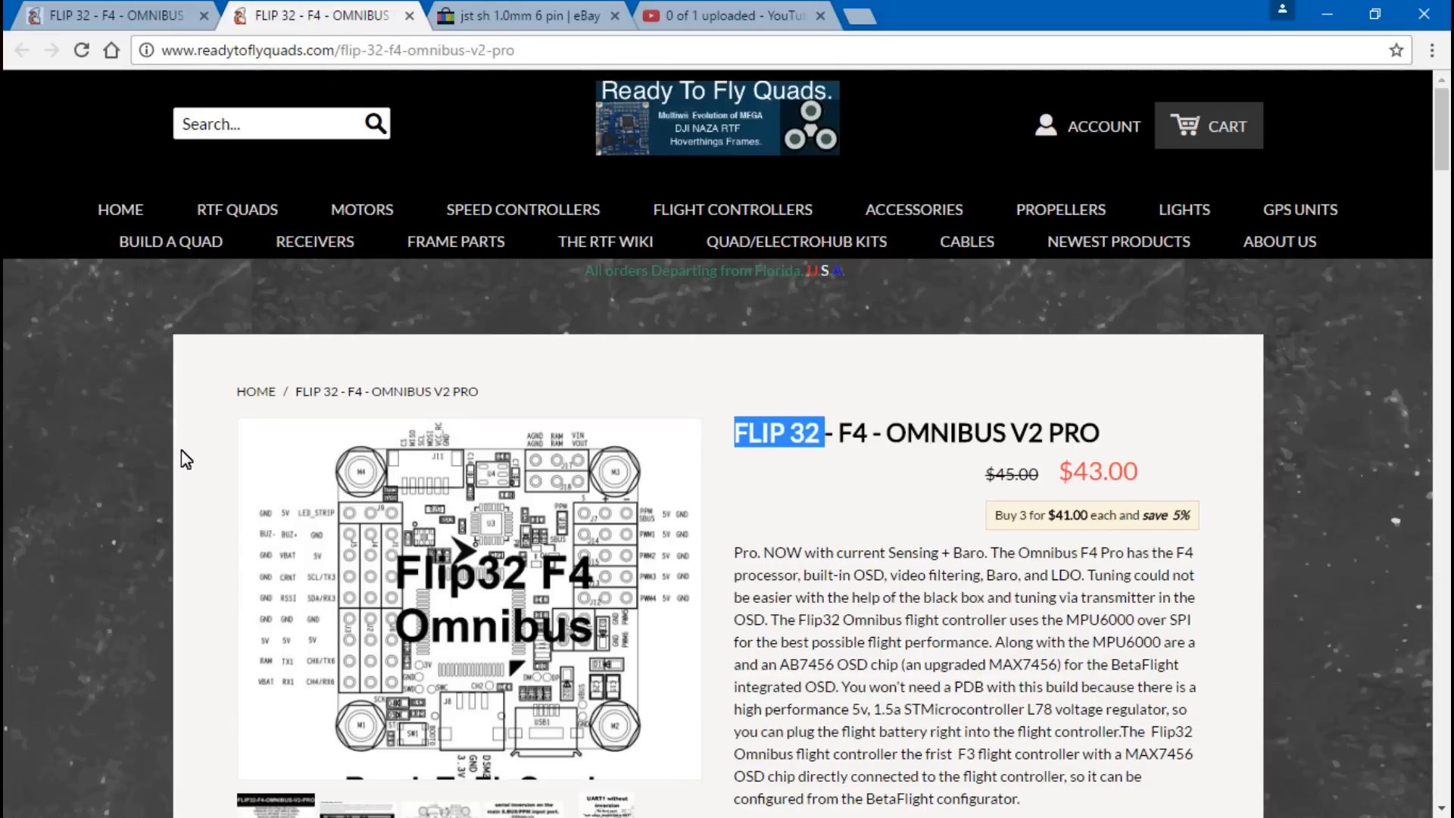
{"action": "mouse_move", "coordinate": [136, 500]}
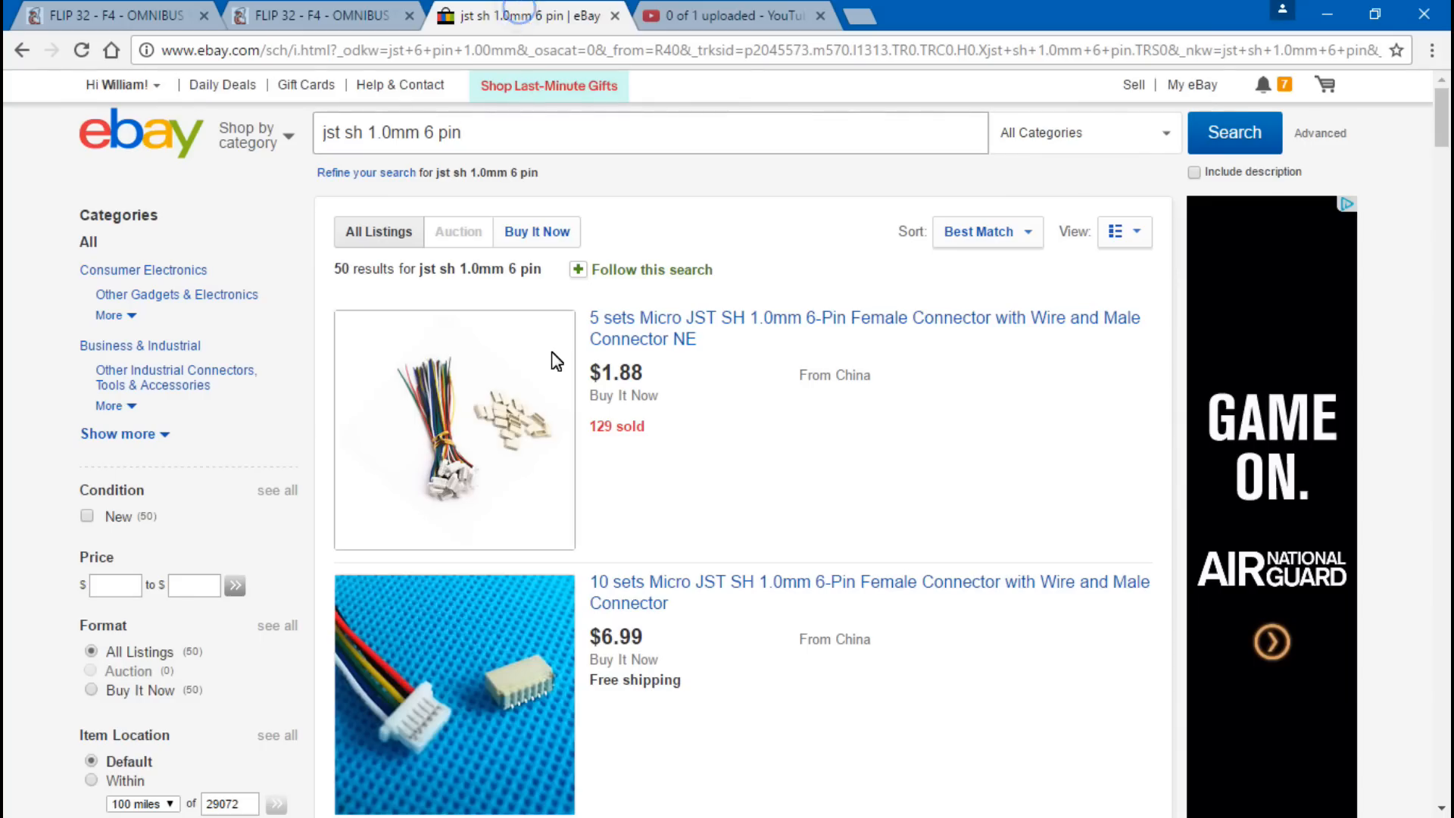
Step: Select the 'jst sh 1.0mm 6 pin' search terms and browse further down the listings
{"action": "double_click", "coordinate": [334, 132]}
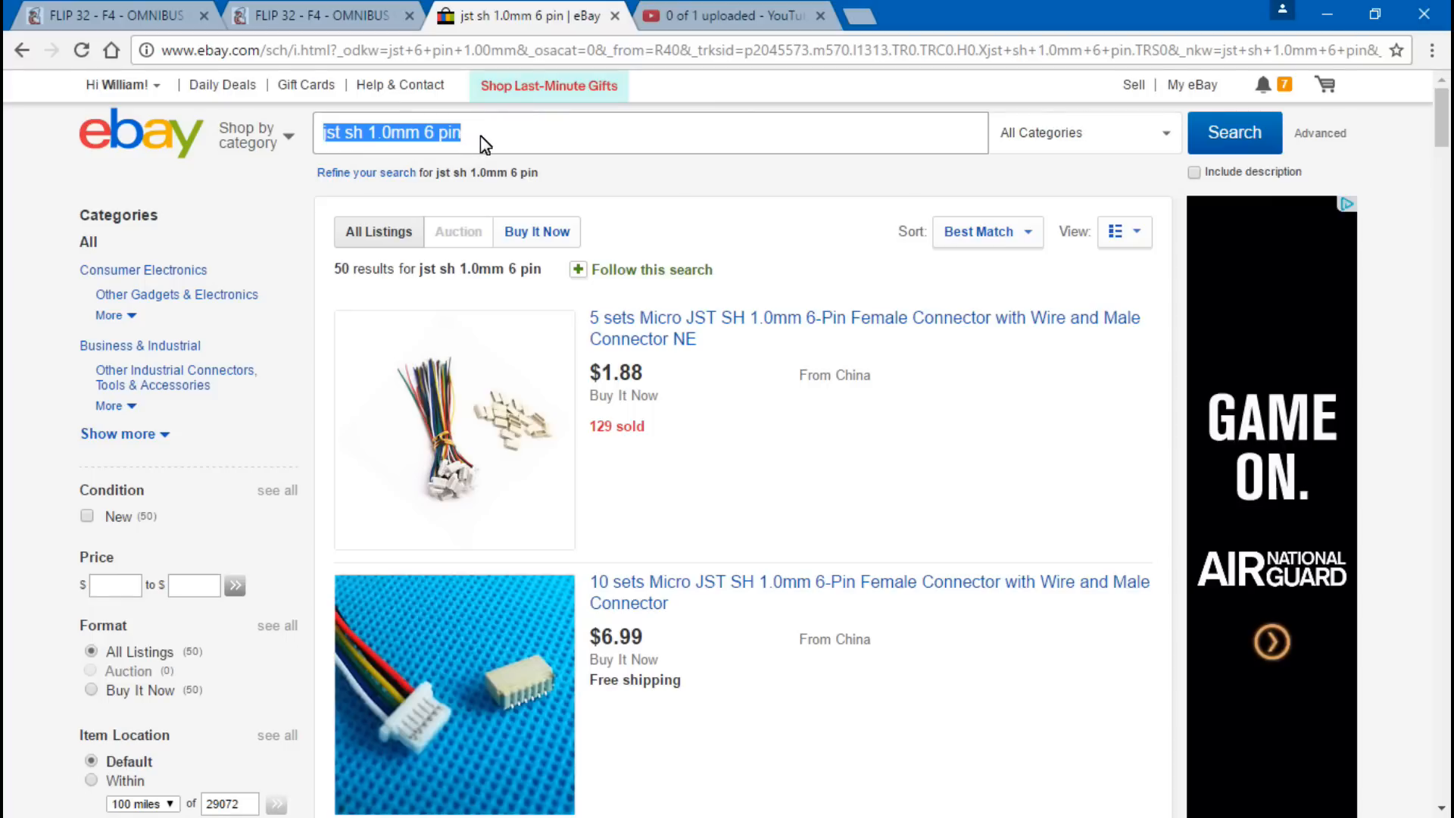
{"action": "scroll", "scroll_direction": "down", "scroll_amount": 3}
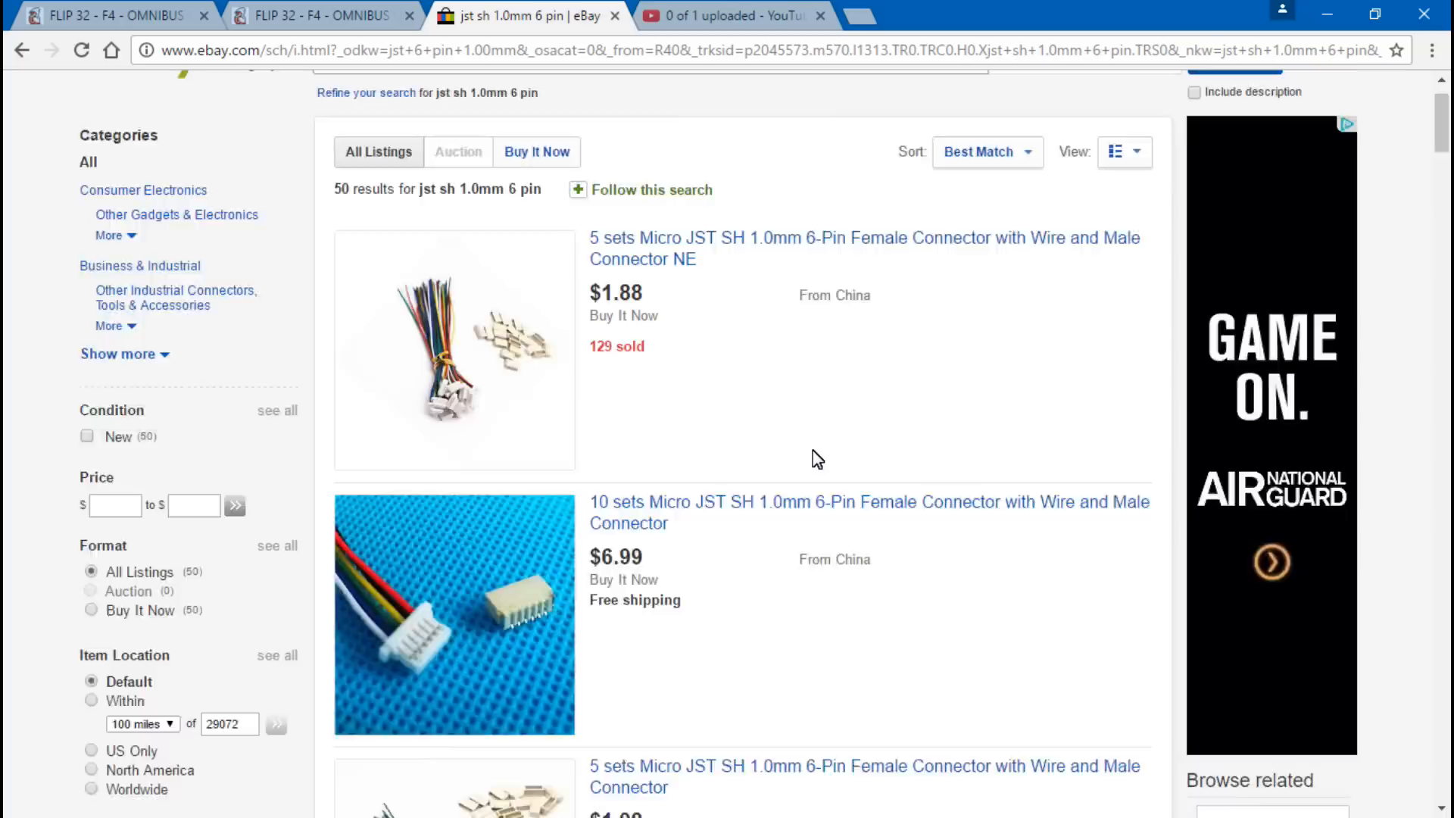
{"action": "scroll", "scroll_direction": "down", "scroll_amount": 3}
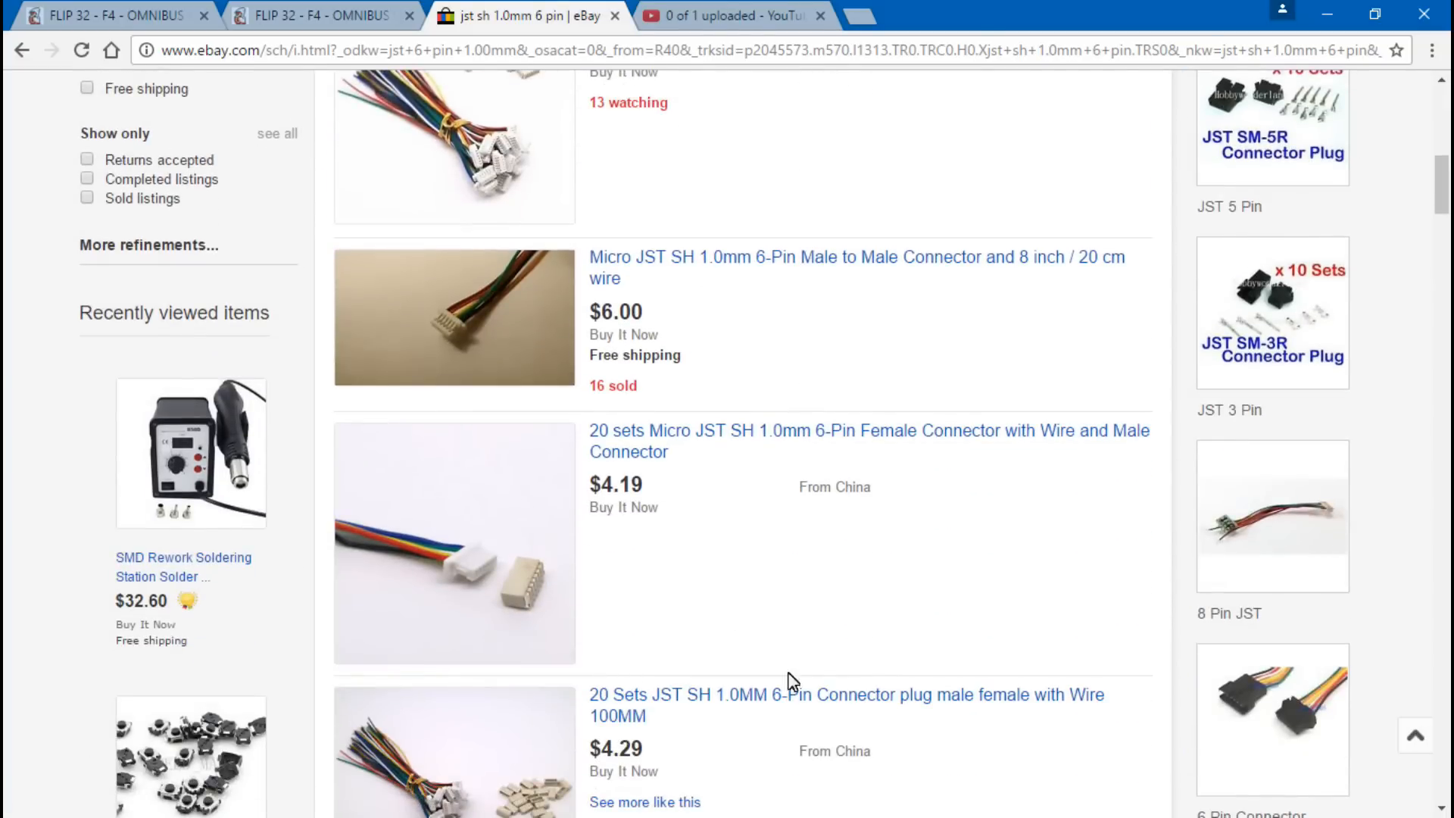